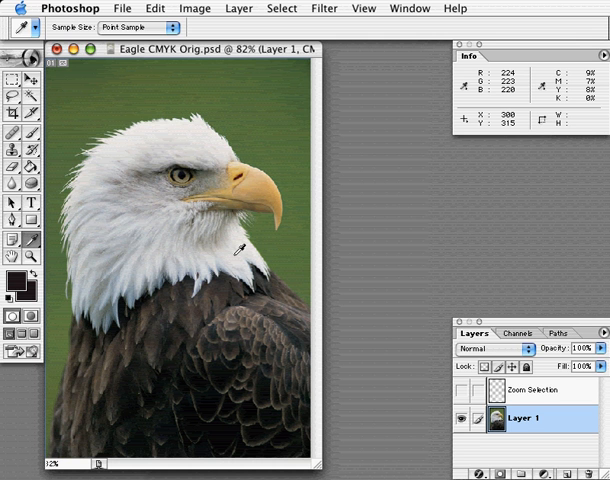
{"action": "mouse_move", "coordinate": [224, 364]}
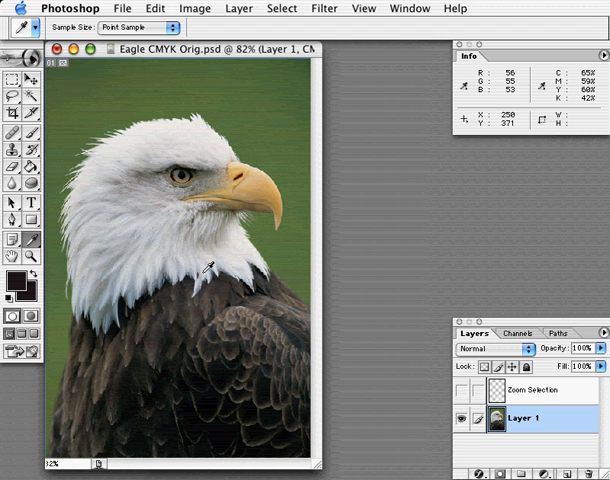
{"action": "mouse_move", "coordinate": [128, 8]}
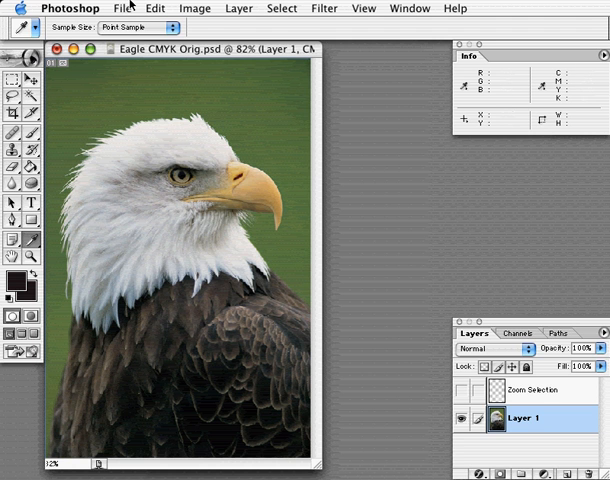
Step: Open the Image menu to reach the Threshold adjustment for the eagle photo
{"action": "left_click", "coordinate": [196, 8]}
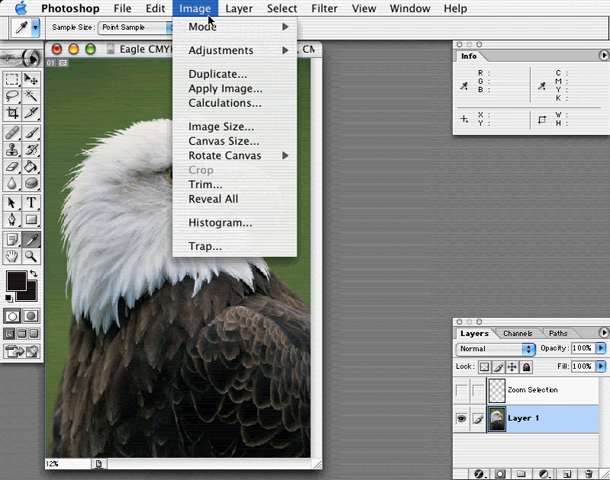
{"action": "mouse_move", "coordinate": [220, 50]}
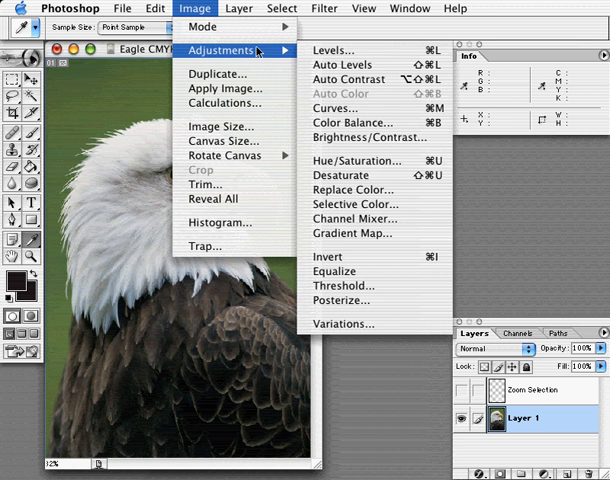
{"action": "mouse_move", "coordinate": [344, 300]}
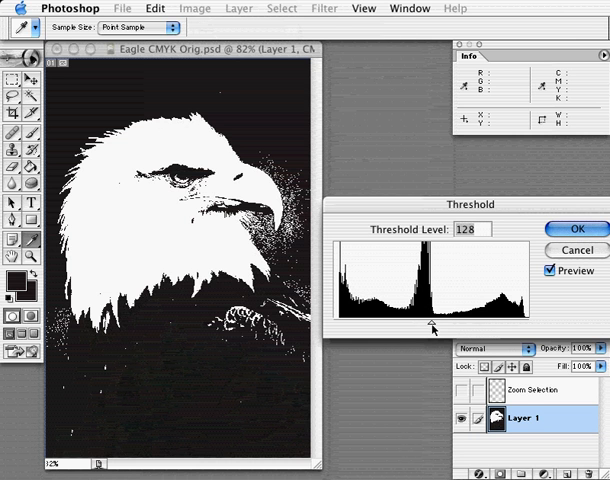
Step: Lower the Threshold level to about 9 so only the darkest shadows stay black
{"action": "left_click_drag", "start_coordinate": [432, 324], "coordinate": [340, 324]}
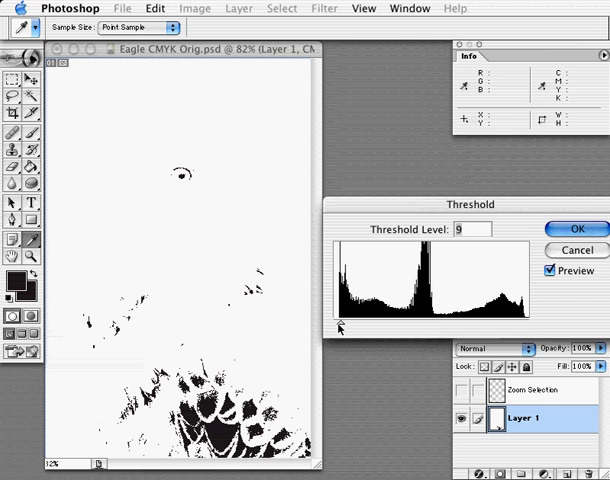
{"action": "mouse_move", "coordinate": [196, 184]}
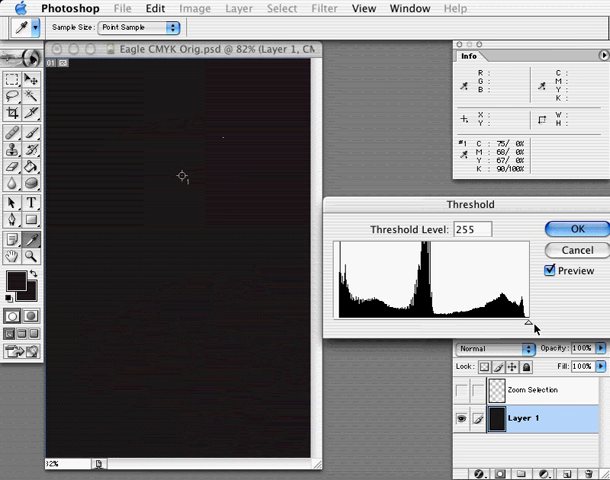
Step: Raise the Threshold level to about 250 and mark the remaining white highlight as color sampler 2
{"action": "left_click_drag", "start_coordinate": [528, 326], "coordinate": [524, 326]}
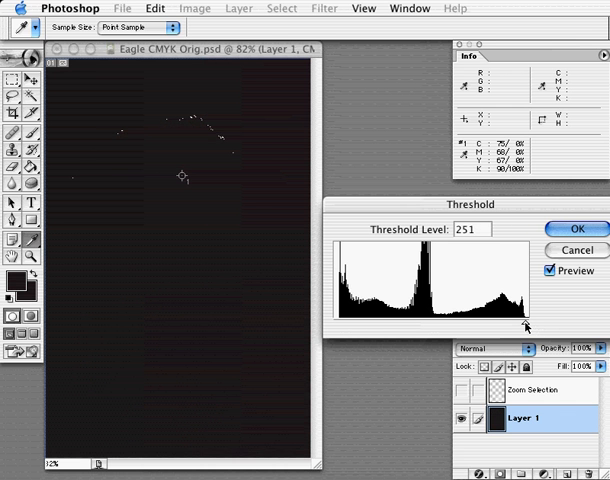
{"action": "left_click", "coordinate": [476, 228]}
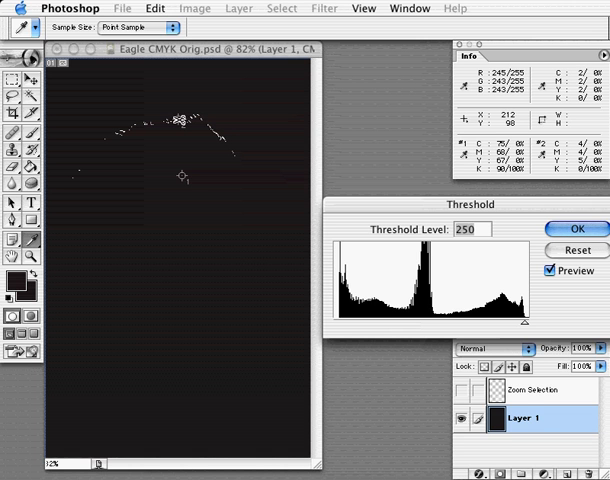
{"action": "mouse_move", "coordinate": [576, 250]}
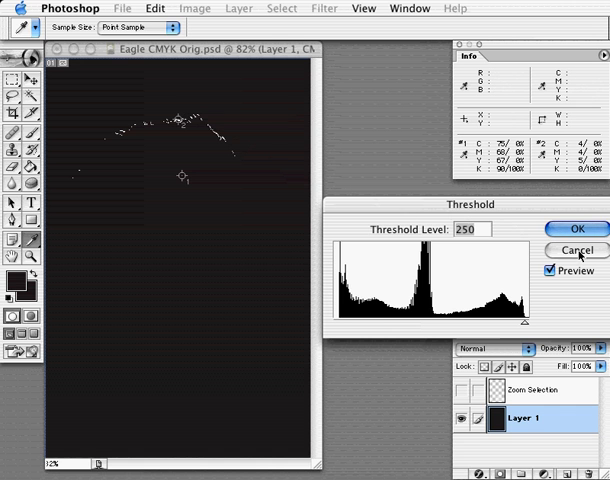
Step: Cancel the Threshold dialog, returning the eagle to full color with both samplers kept
{"action": "left_click", "coordinate": [574, 252]}
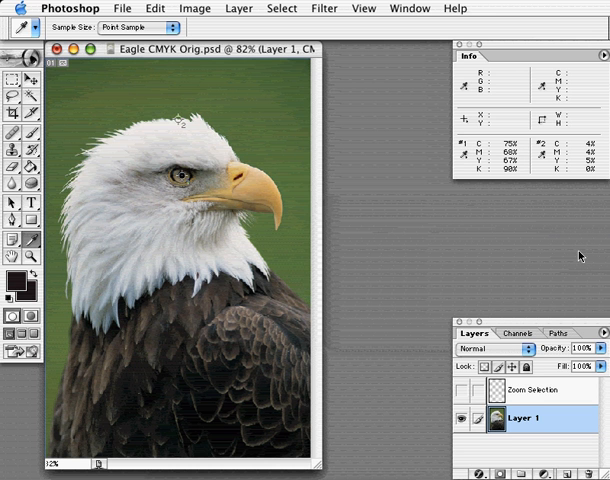
{"action": "mouse_move", "coordinate": [544, 218]}
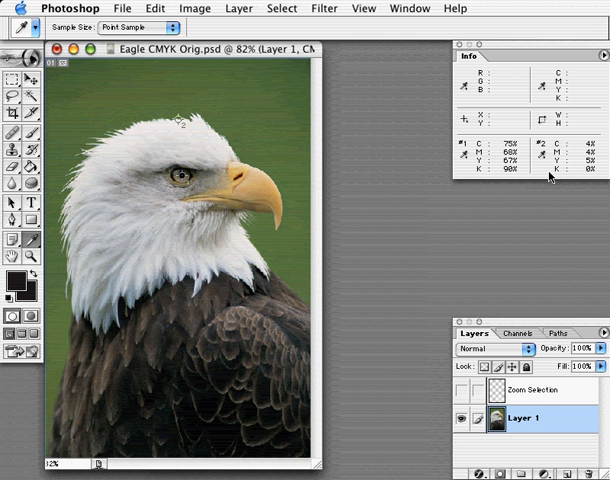
{"action": "mouse_move", "coordinate": [420, 180]}
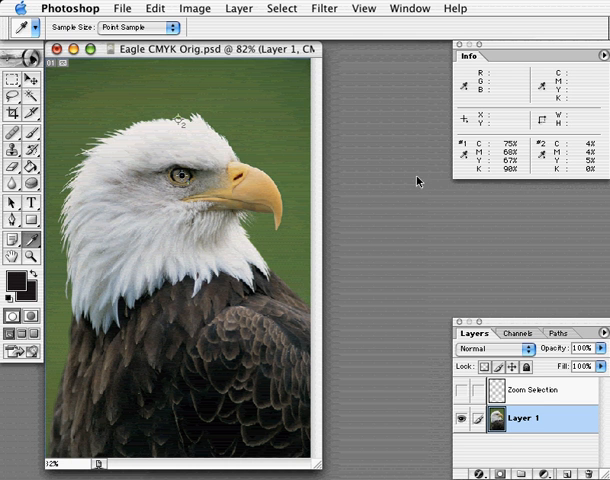
{"action": "mouse_move", "coordinate": [250, 112]}
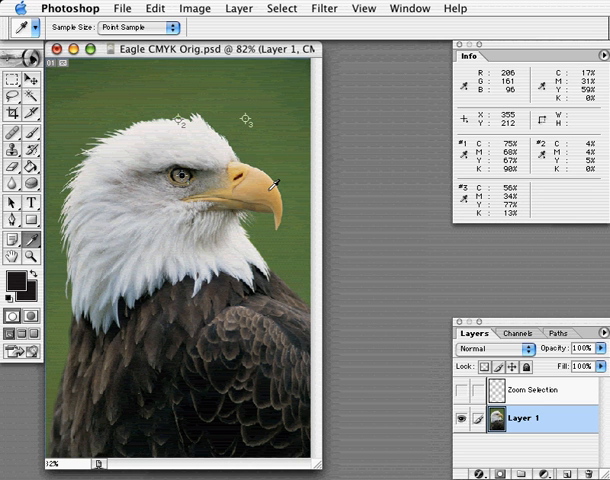
{"action": "mouse_move", "coordinate": [270, 200]}
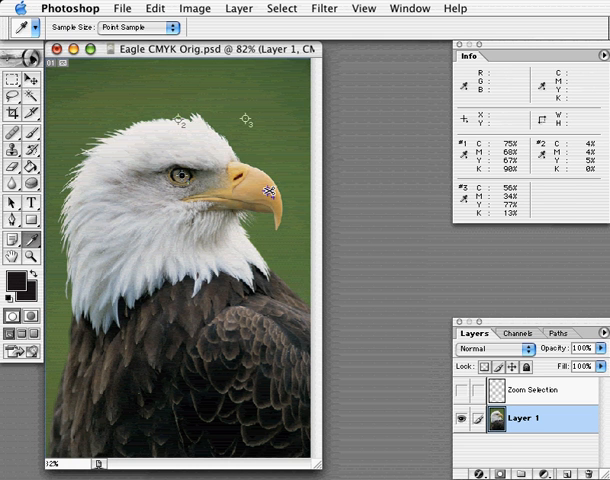